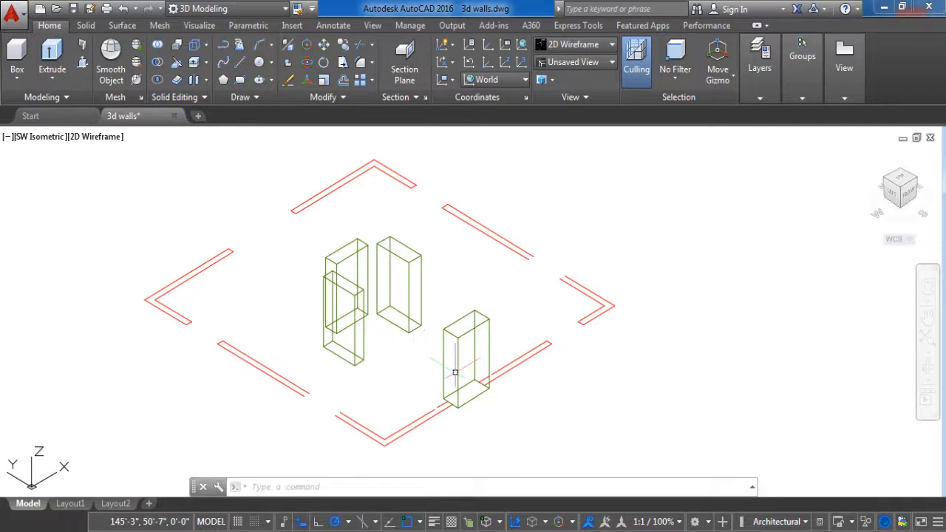
pyautogui.click(464, 362)
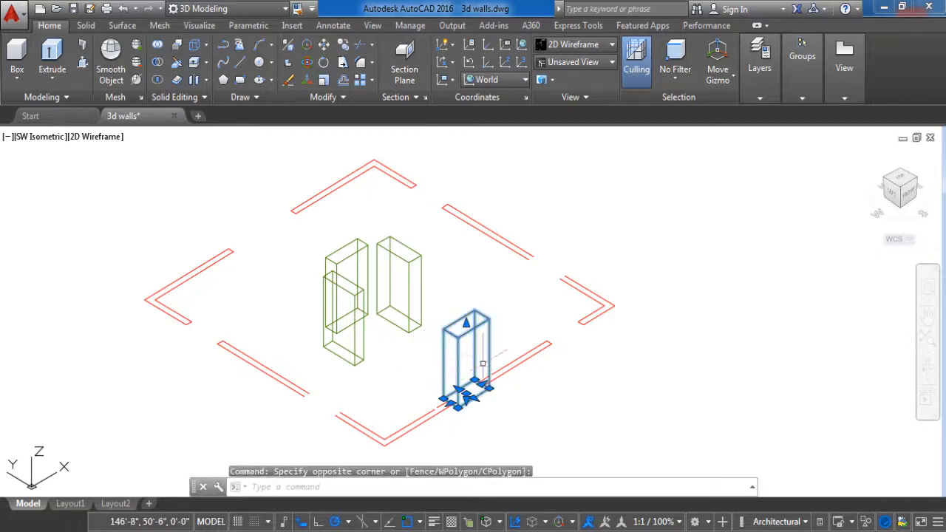
pyautogui.moveTo(423, 348)
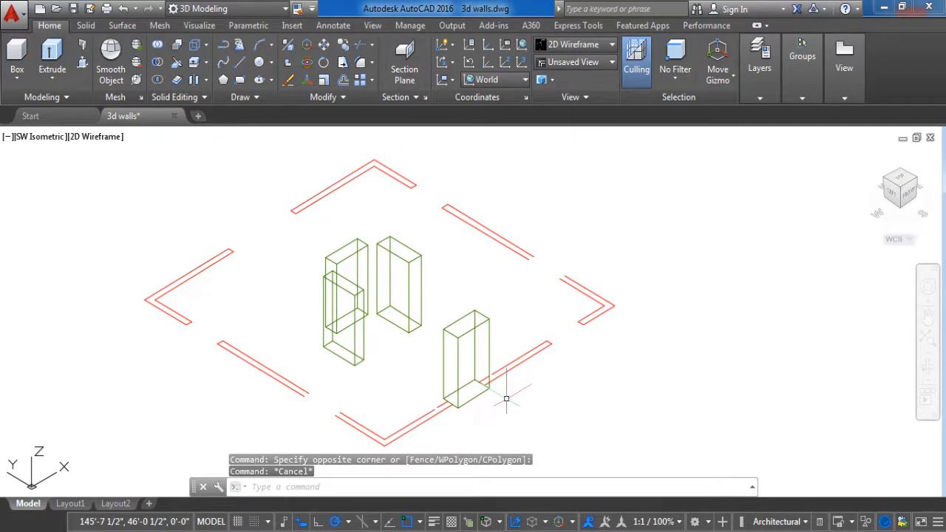
pyautogui.moveTo(506, 402)
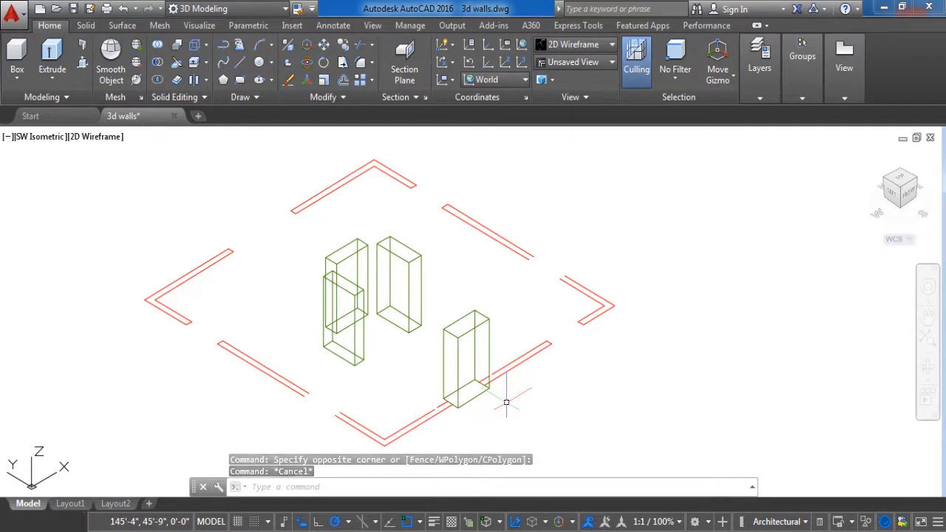